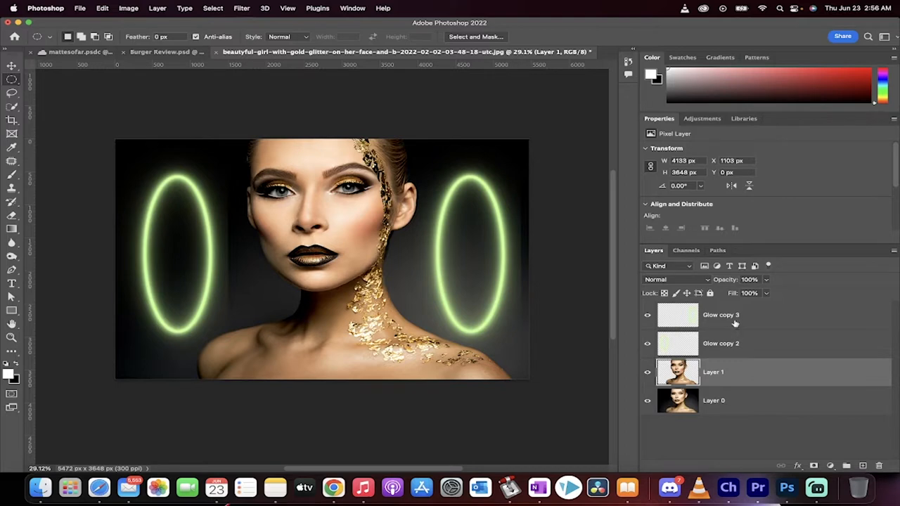
Delete the earlier Glow copy layers, leaving the portrait and an empty Layer 1
{"action": "left_click", "coordinate": [720, 315]}
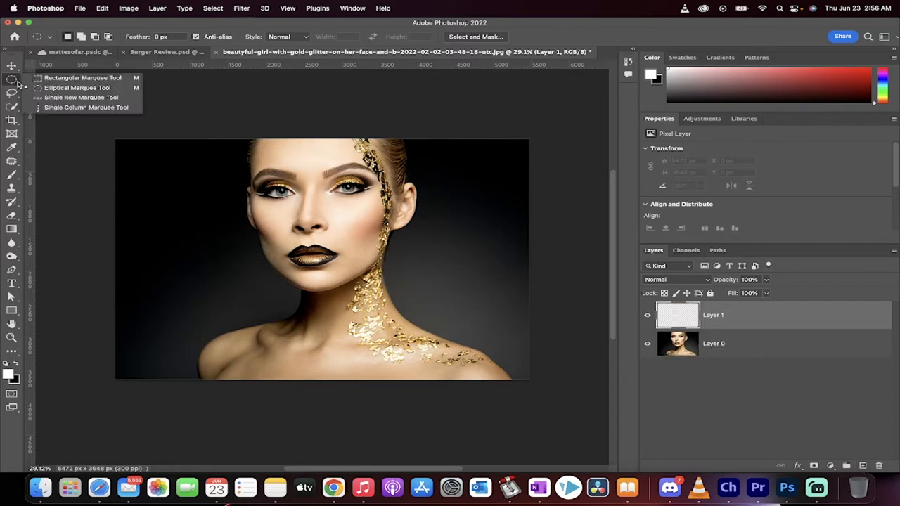
Switch to the Elliptical Marquee Tool and drag a tall oval selection left of the face
{"action": "left_click_drag", "start_coordinate": [141, 185], "coordinate": [180, 273]}
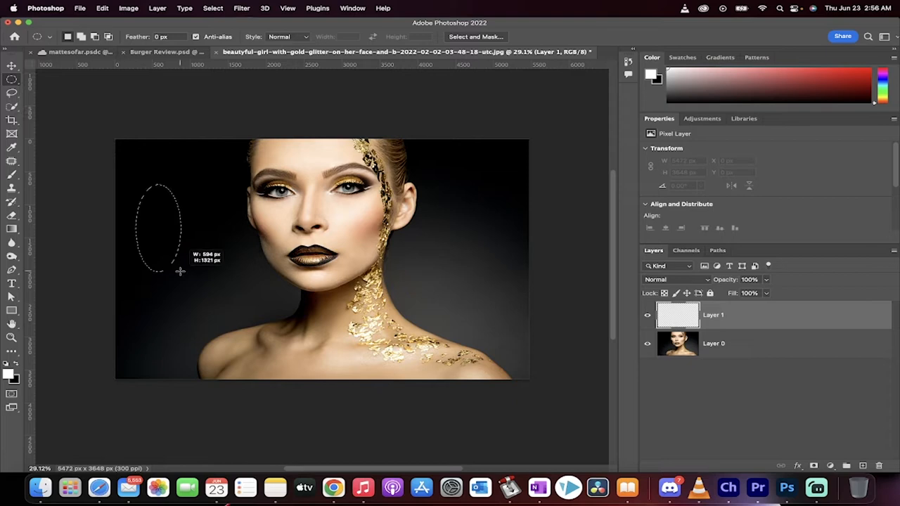
{"action": "left_click_drag", "start_coordinate": [180, 272], "coordinate": [219, 327]}
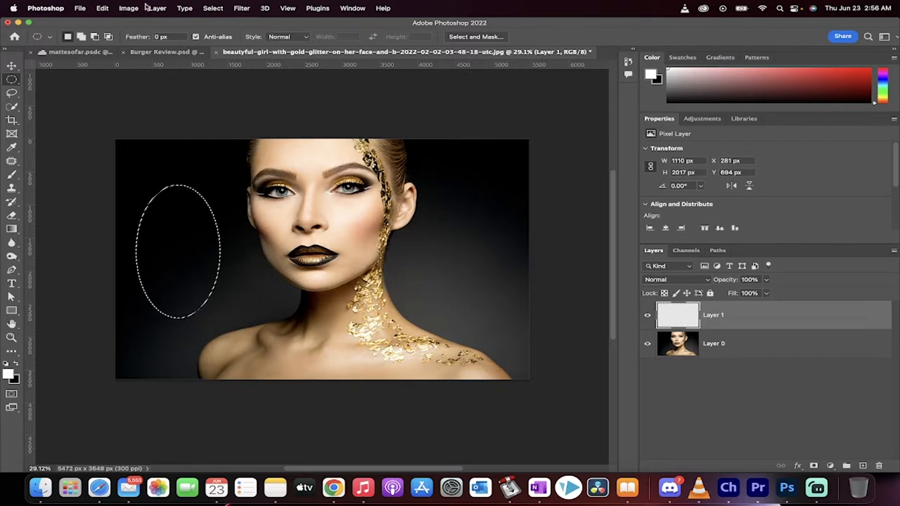
Stroke the oval selection 30 px wide in bright green, hex 48ff00, via Edit > Stroke
{"action": "left_click", "coordinate": [101, 9]}
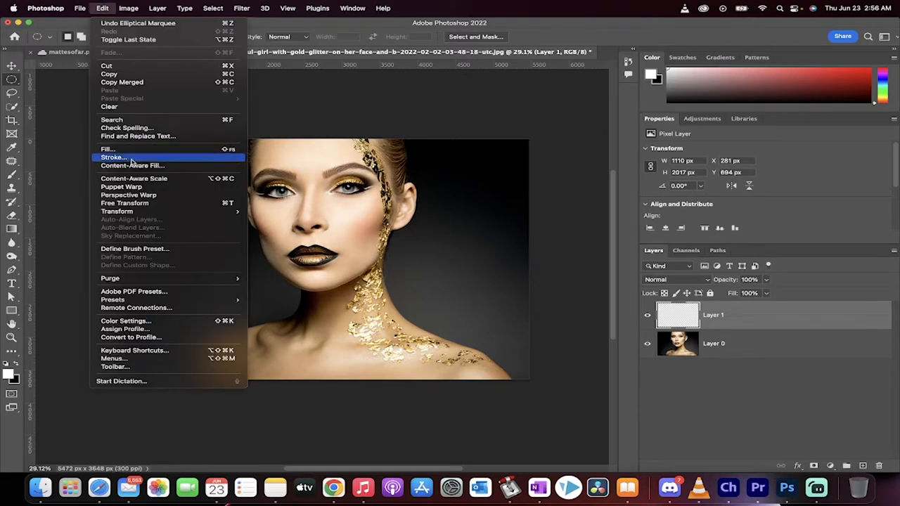
{"action": "left_click", "coordinate": [112, 158]}
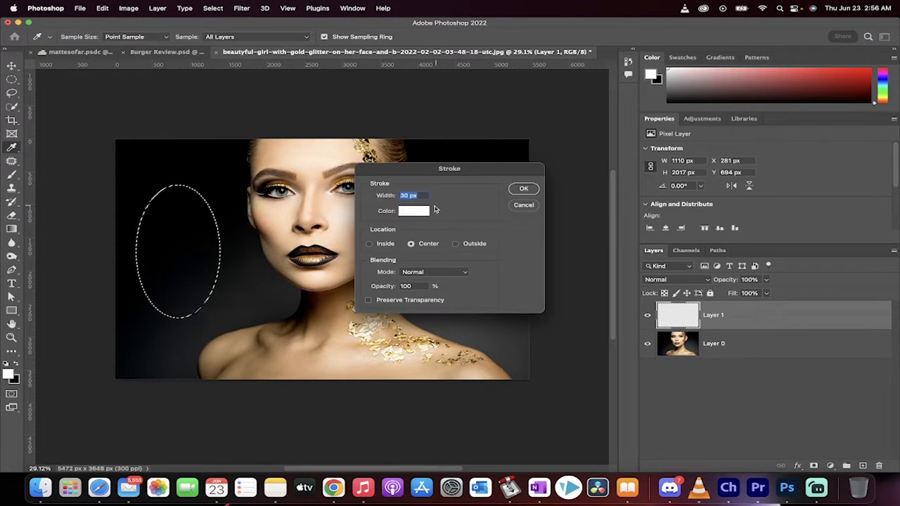
{"action": "left_click", "coordinate": [414, 210]}
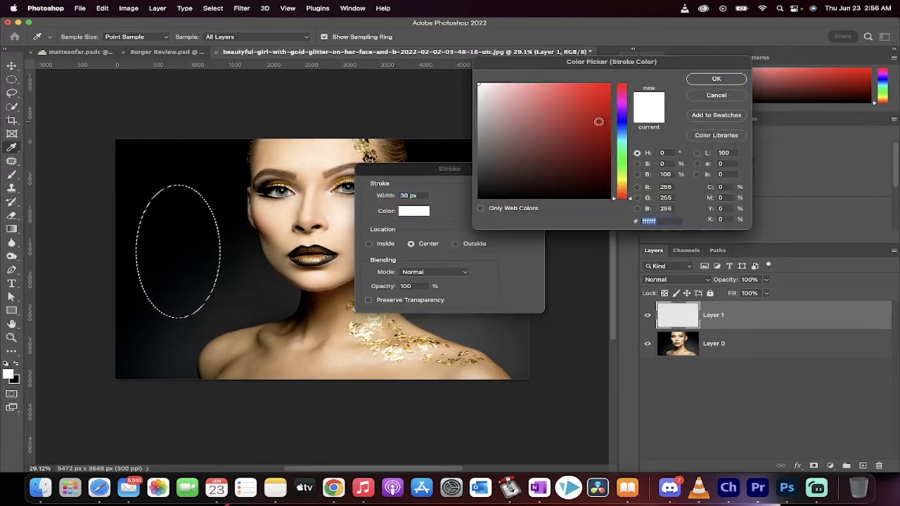
{"action": "type", "text": "48ff00"}
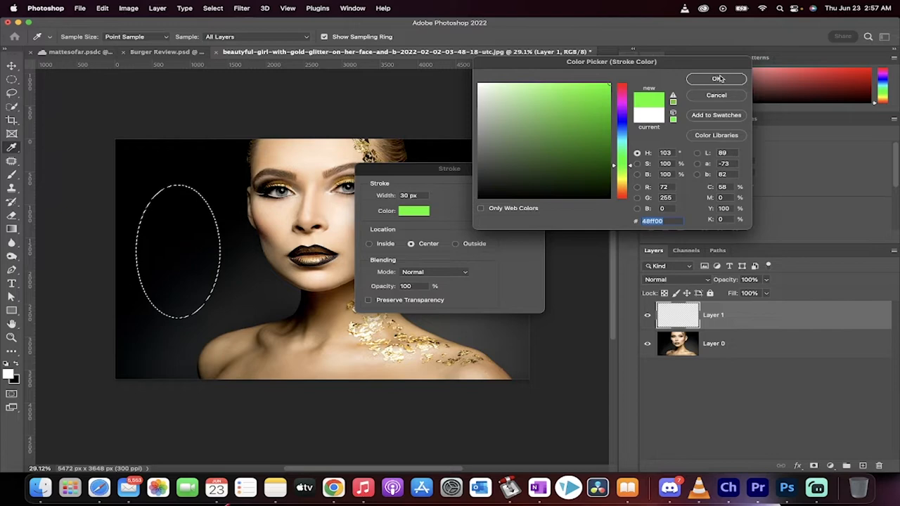
{"action": "left_click", "coordinate": [717, 79]}
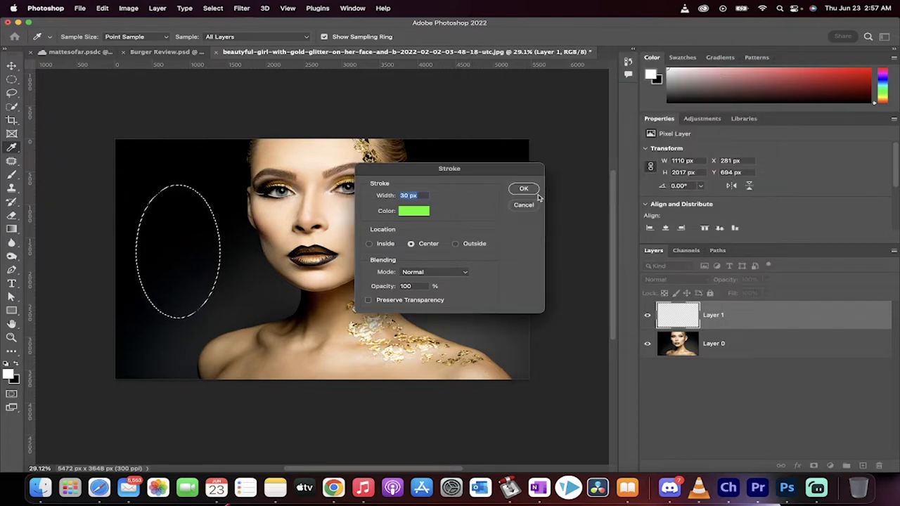
{"action": "left_click", "coordinate": [523, 189]}
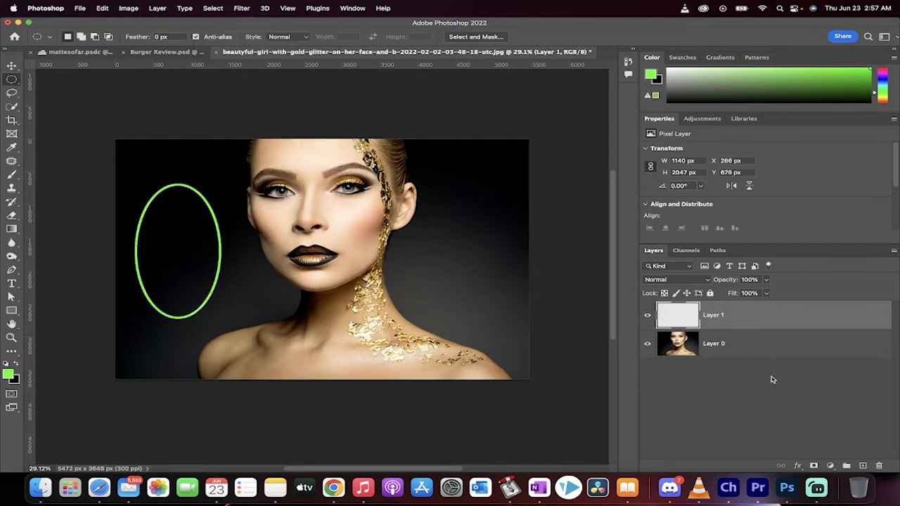
{"action": "mouse_move", "coordinate": [782, 318]}
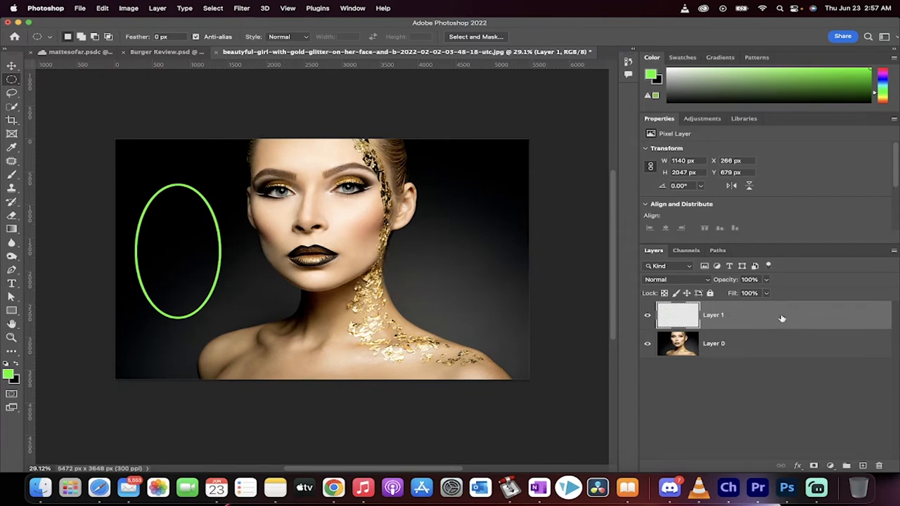
Duplicate the green ring layer by dragging Layer 1 onto the New Layer button
{"action": "left_click_drag", "start_coordinate": [678, 315], "coordinate": [686, 459]}
{"action": "type", "text": "GLOW"}
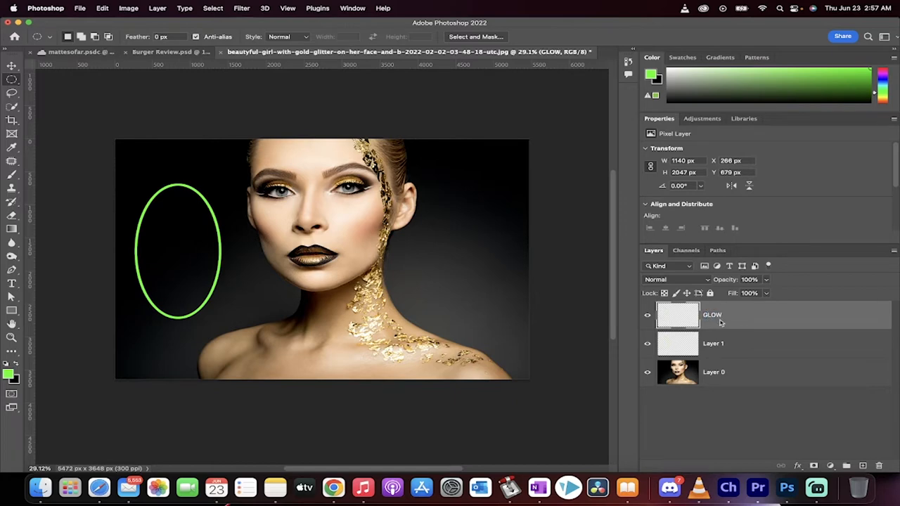
{"action": "mouse_move", "coordinate": [633, 272]}
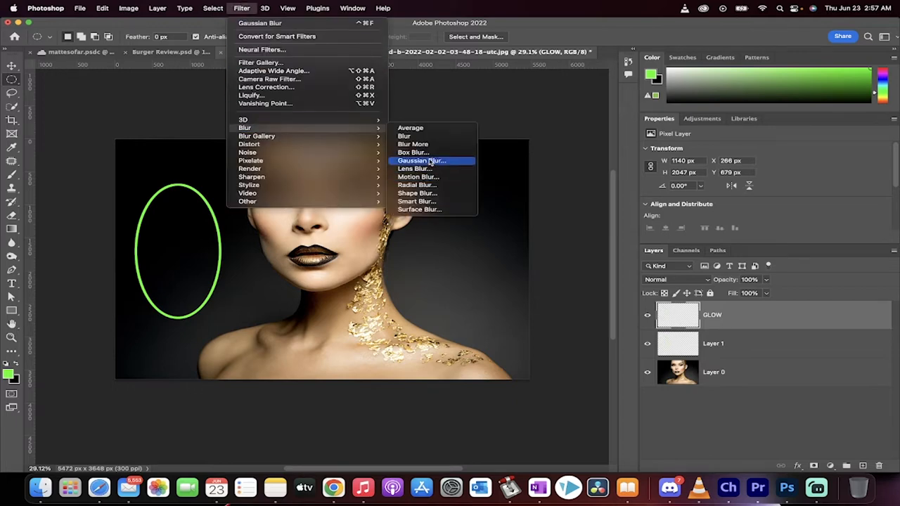
Apply a Gaussian Blur to GLOW for a soft green halo, then select the ring layer
{"action": "left_click", "coordinate": [422, 161]}
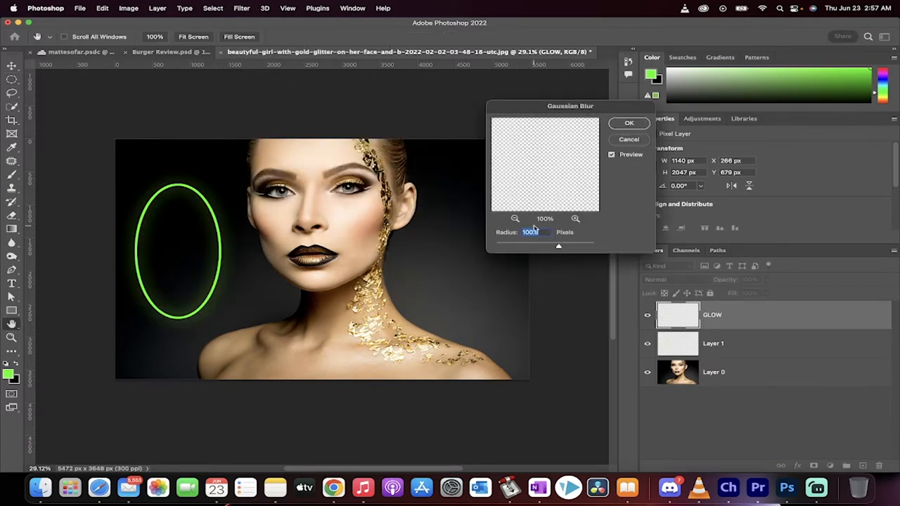
{"action": "left_click", "coordinate": [628, 124]}
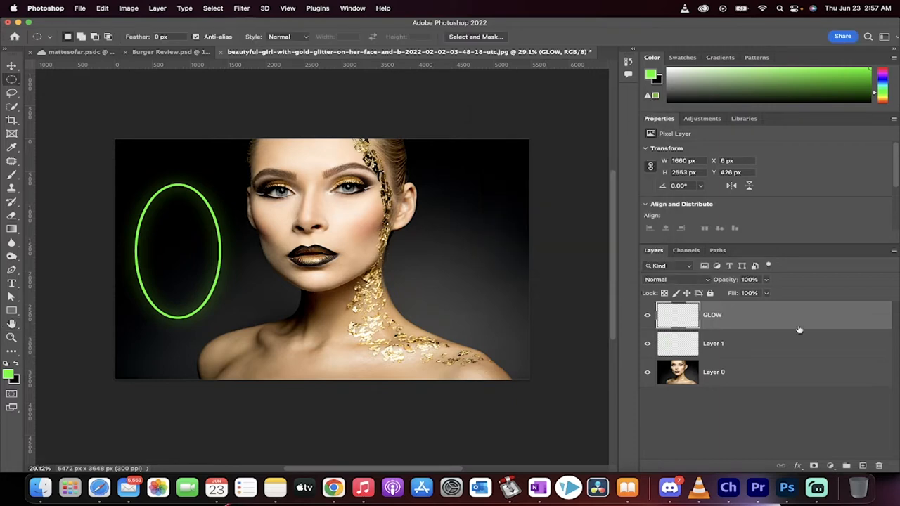
{"action": "left_click", "coordinate": [713, 343]}
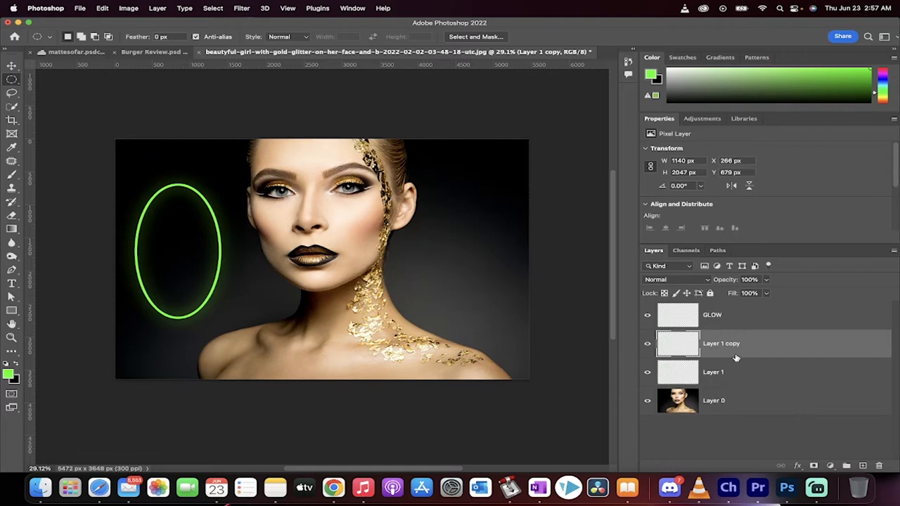
Gaussian-blur Layer 1 copy 2 and start the same blur on the next copy
{"action": "left_click", "coordinate": [242, 8]}
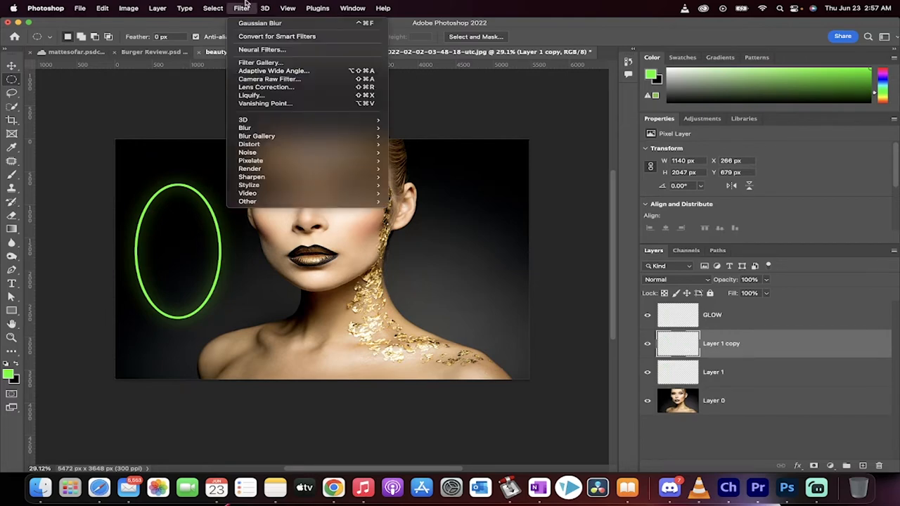
{"action": "mouse_move", "coordinate": [245, 126]}
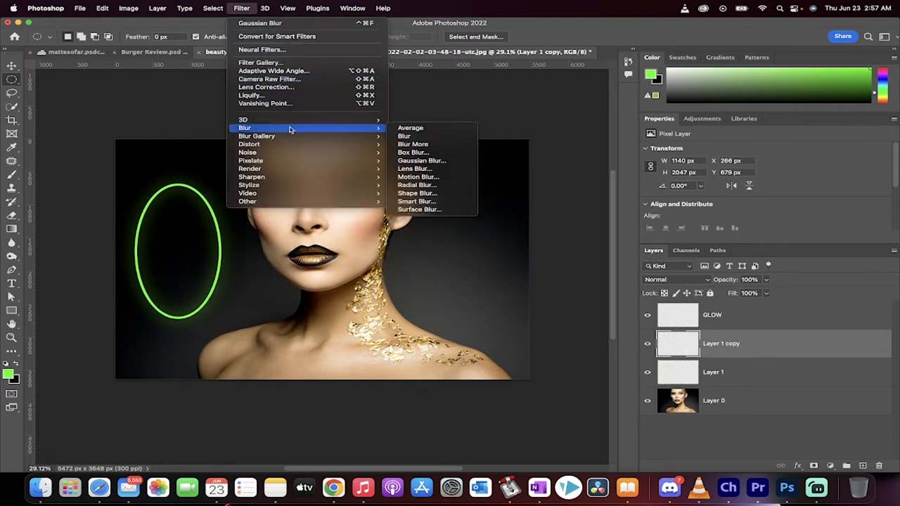
{"action": "left_click", "coordinate": [422, 160]}
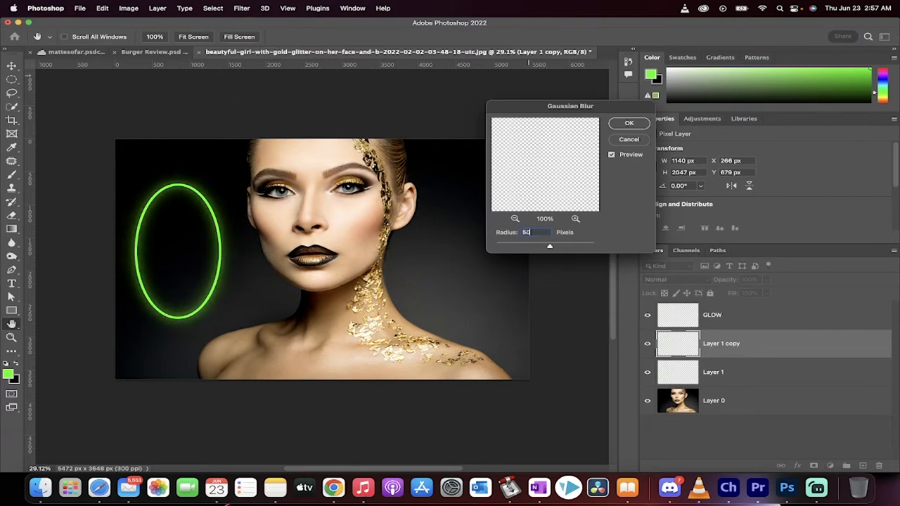
{"action": "left_click", "coordinate": [629, 124]}
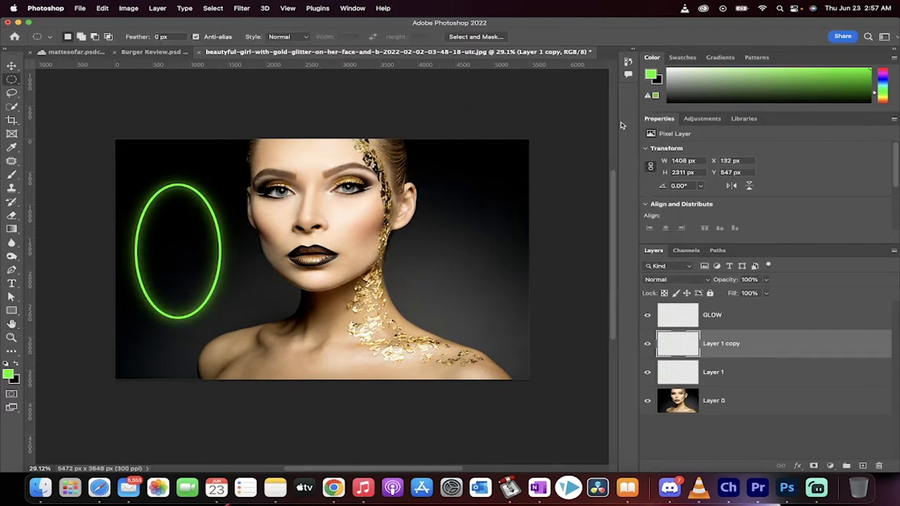
{"action": "left_click", "coordinate": [712, 371]}
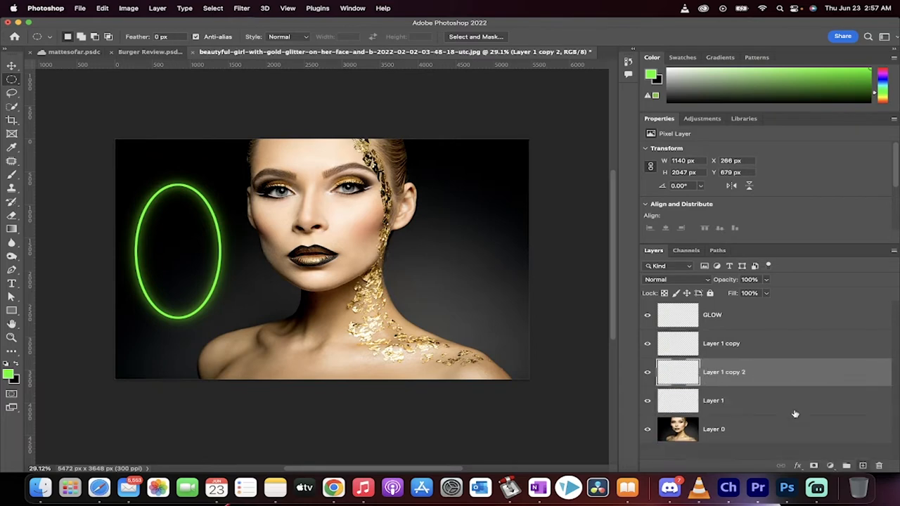
{"action": "left_click", "coordinate": [242, 8]}
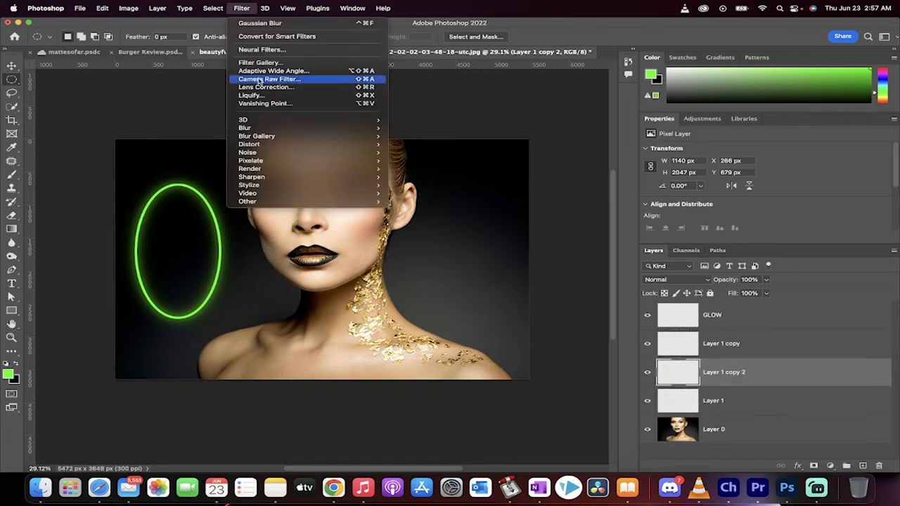
{"action": "mouse_move", "coordinate": [244, 126]}
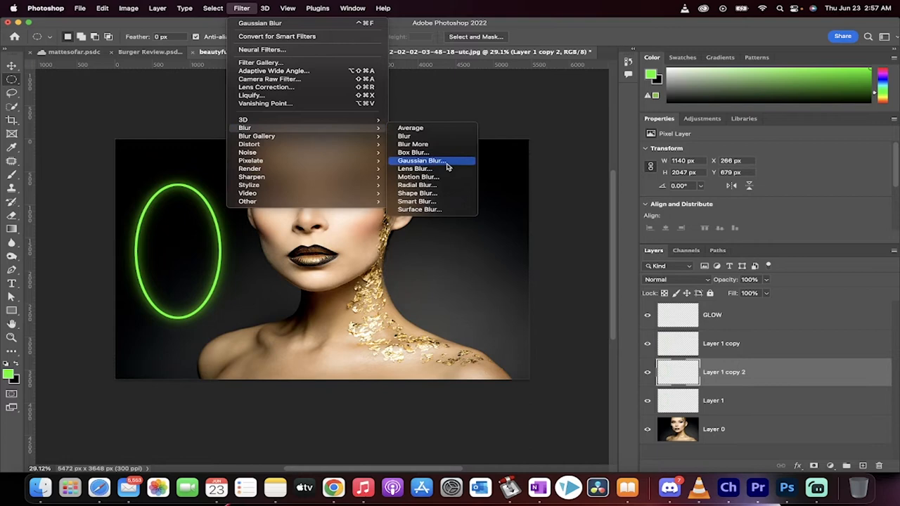
{"action": "left_click", "coordinate": [421, 160]}
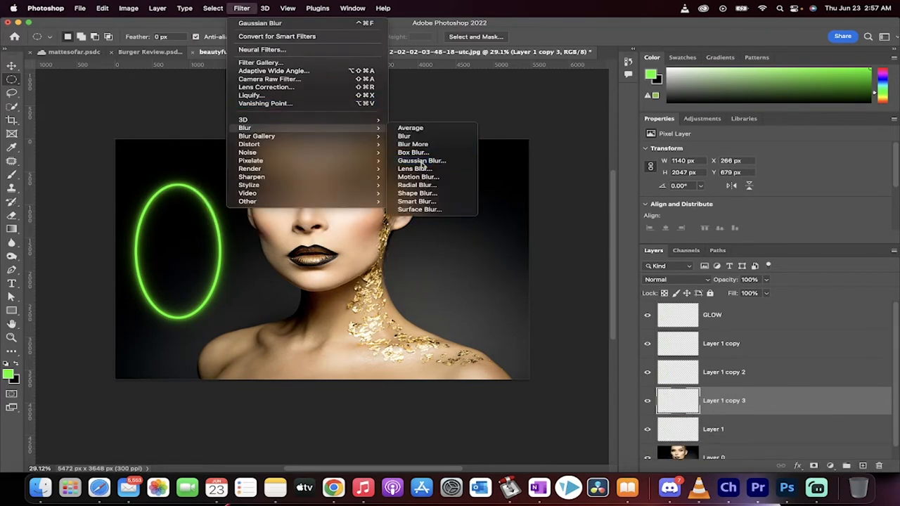
Gaussian-blur Layer 1 copy 3 and copy 4, then select the GLOW layer
{"action": "left_click", "coordinate": [422, 161]}
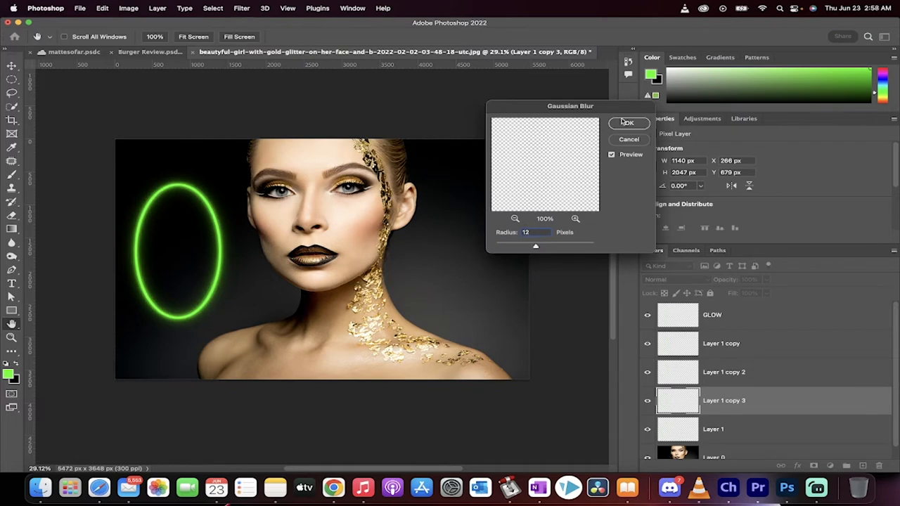
{"action": "left_click", "coordinate": [627, 123]}
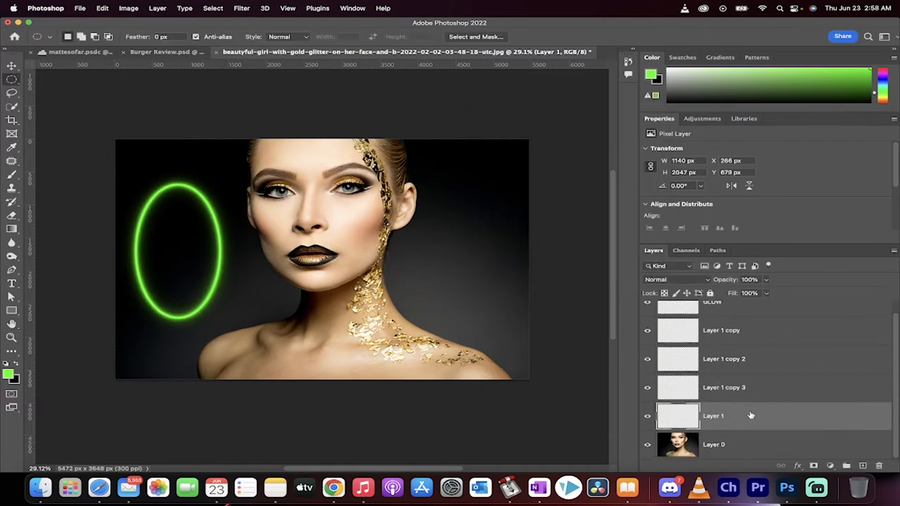
{"action": "left_click", "coordinate": [212, 8]}
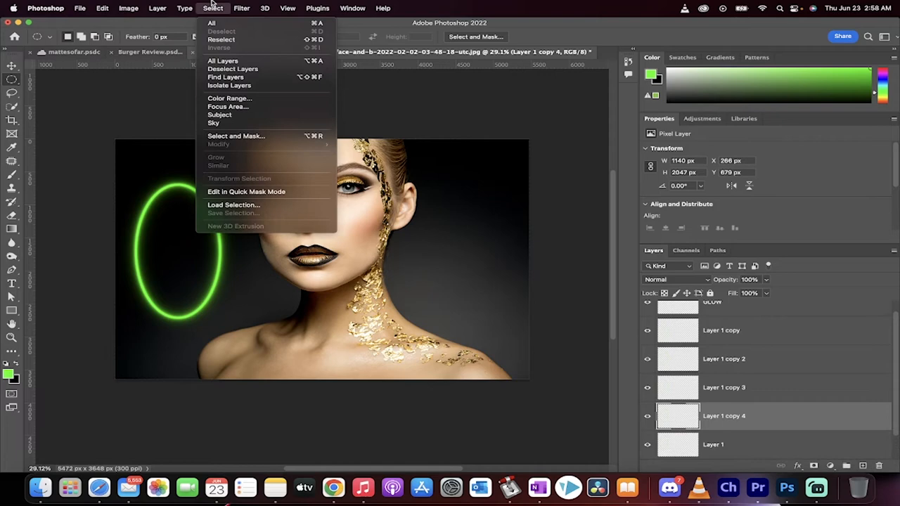
{"action": "left_click", "coordinate": [242, 8]}
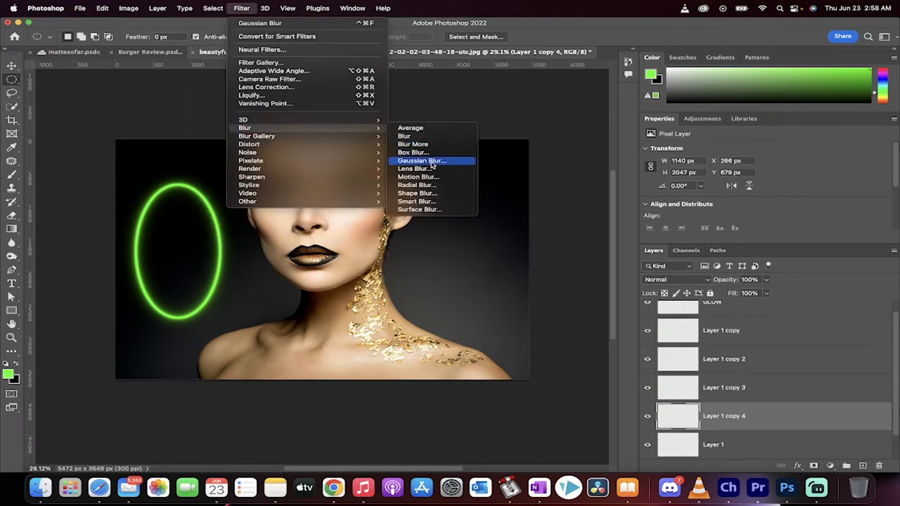
{"action": "left_click", "coordinate": [421, 160]}
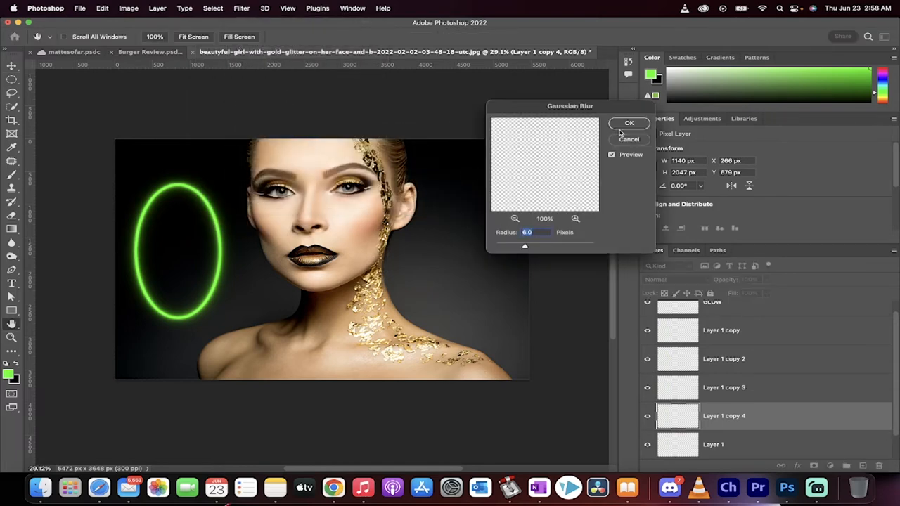
{"action": "left_click", "coordinate": [630, 124]}
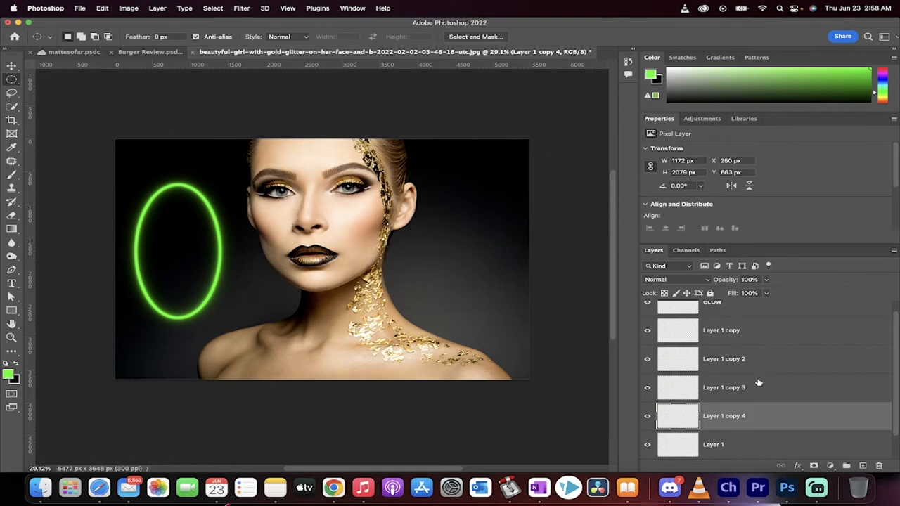
{"action": "left_click", "coordinate": [724, 315]}
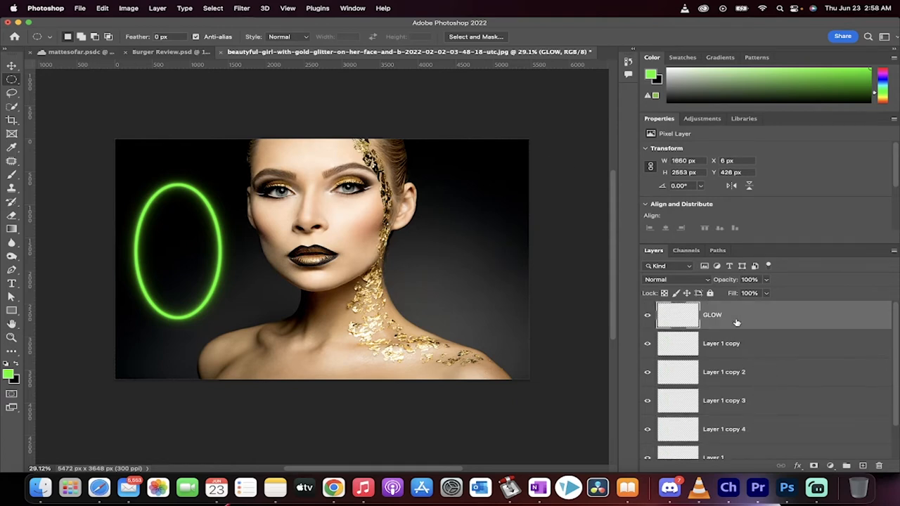
Merge GLOW through Layer 1 into a single GLOW layer via Merge Layers
{"action": "scroll", "scroll_direction": "down", "scroll_amount": 3}
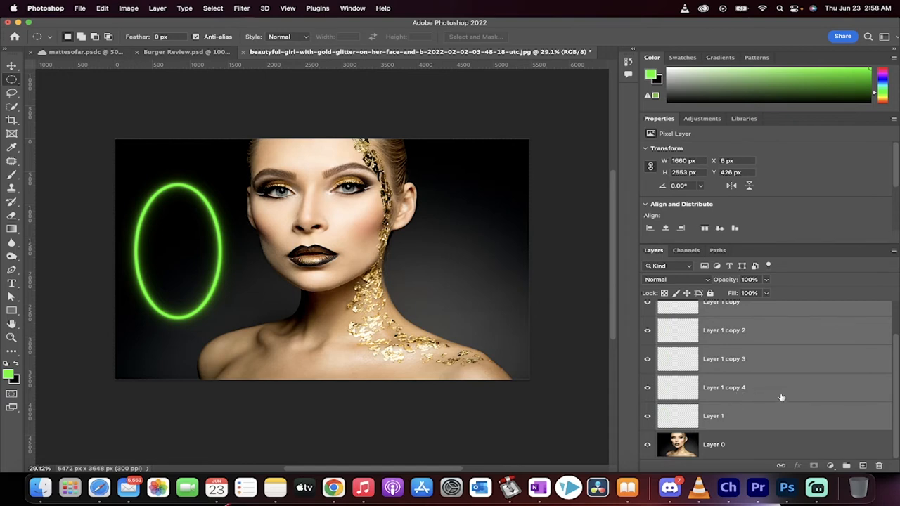
{"action": "right_click", "coordinate": [722, 388]}
{"action": "type", "text": "GLOW"}
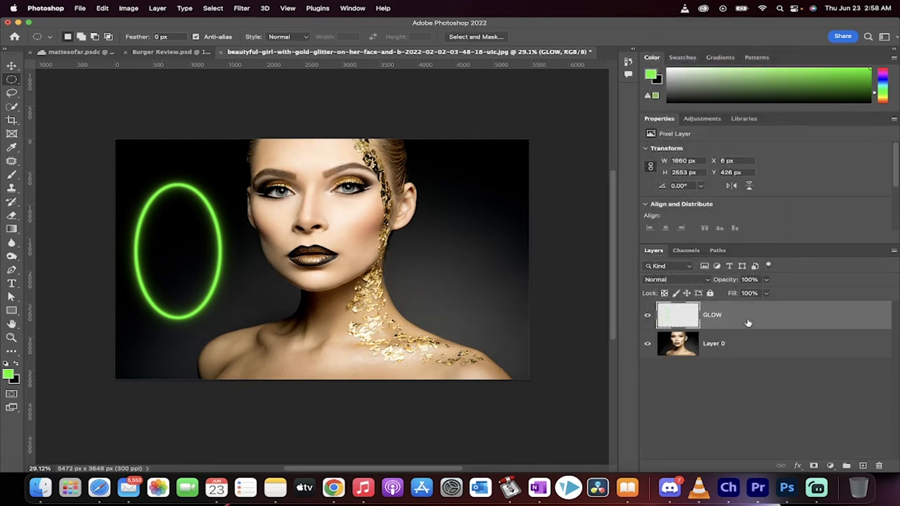
{"action": "mouse_move", "coordinate": [774, 319]}
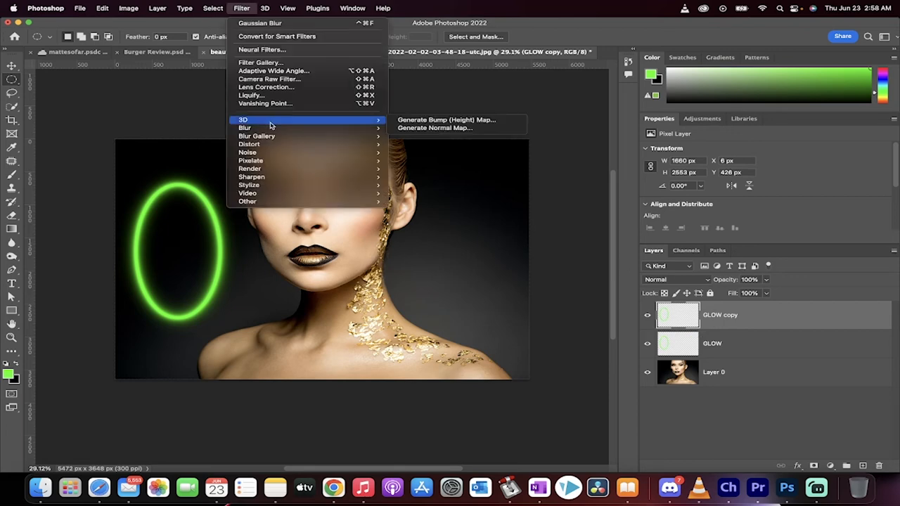
{"action": "mouse_move", "coordinate": [279, 143]}
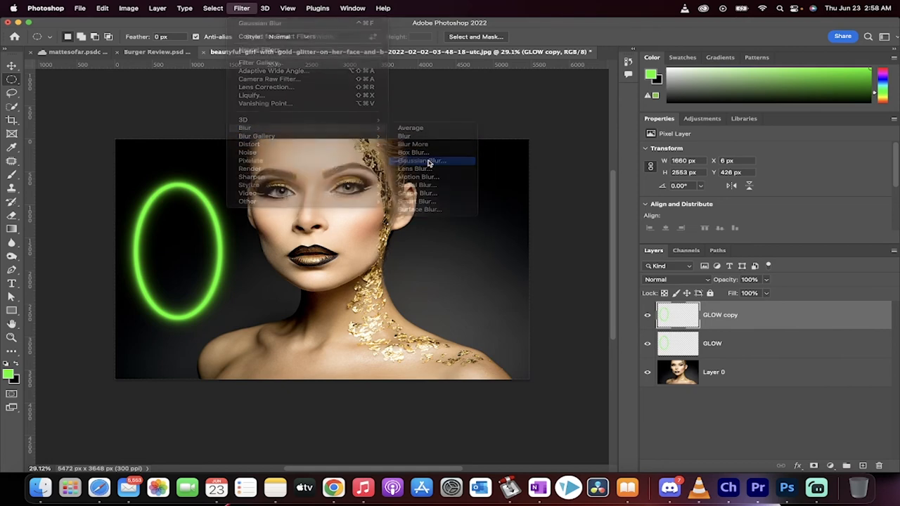
Gaussian-blur the GLOW copy with the Radius slider for a wider halo
{"action": "left_click", "coordinate": [421, 160]}
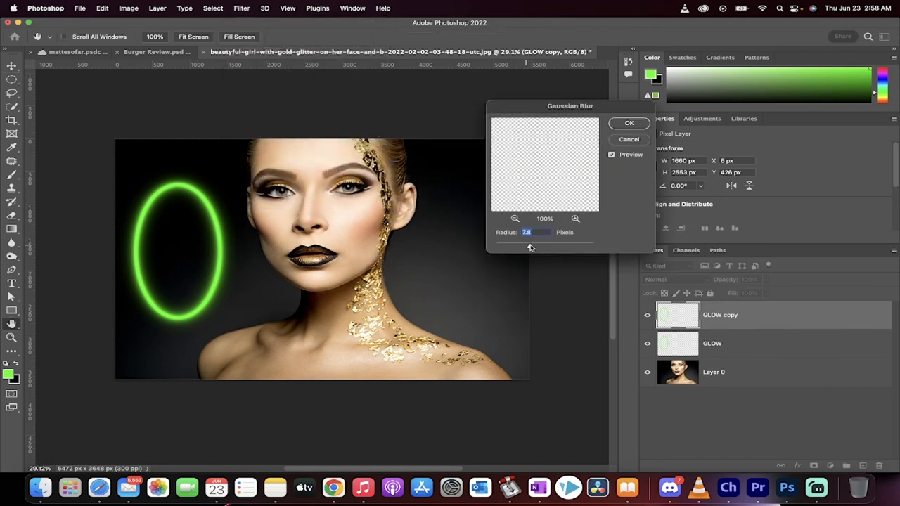
{"action": "left_click_drag", "start_coordinate": [531, 247], "coordinate": [543, 248]}
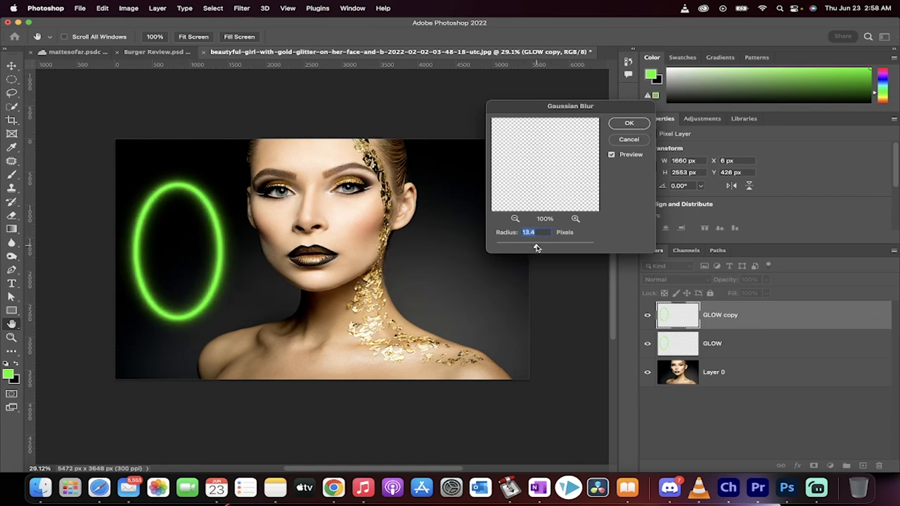
{"action": "left_click", "coordinate": [627, 123]}
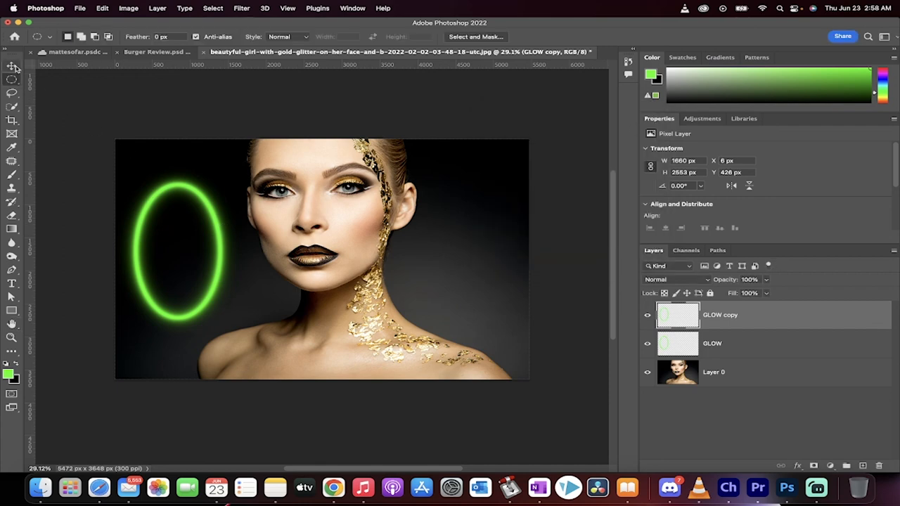
{"action": "mouse_move", "coordinate": [816, 486]}
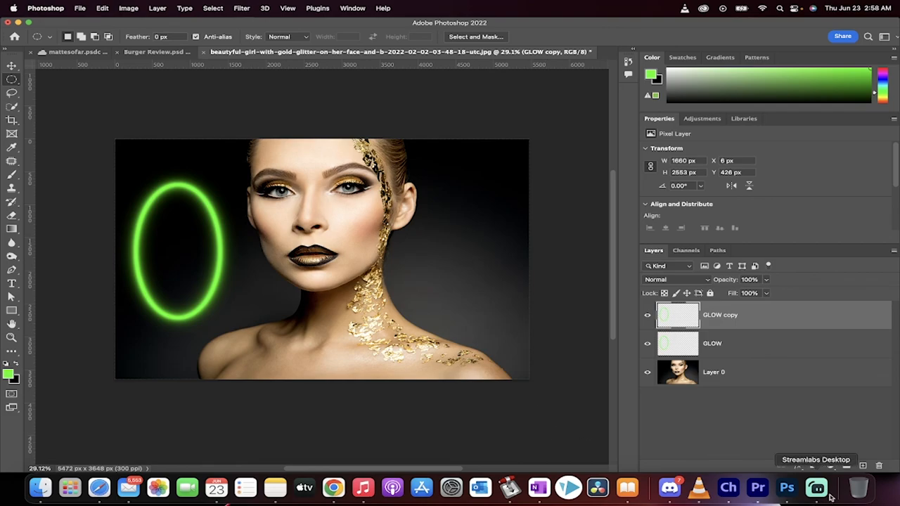